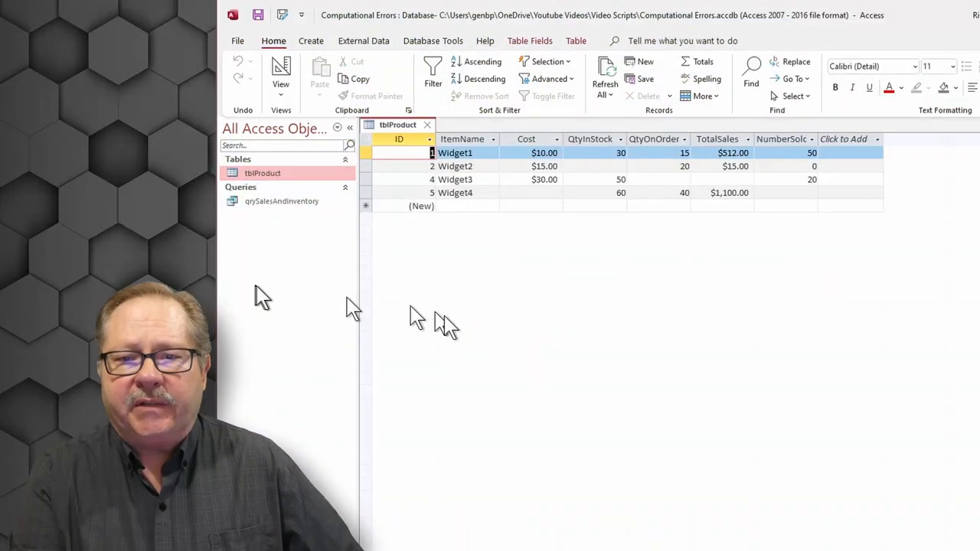
{"action": "mouse_move", "coordinate": [454, 320]}
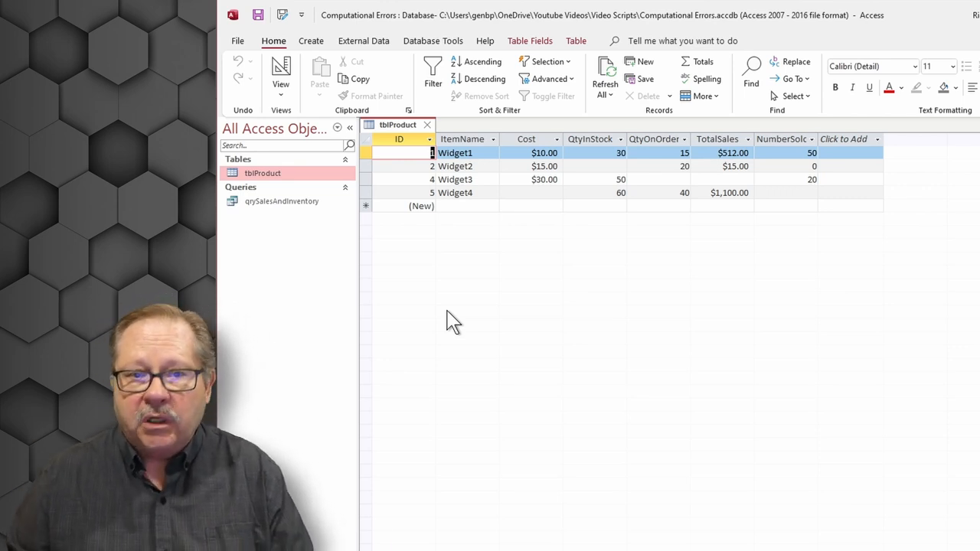
{"action": "mouse_move", "coordinate": [298, 230]}
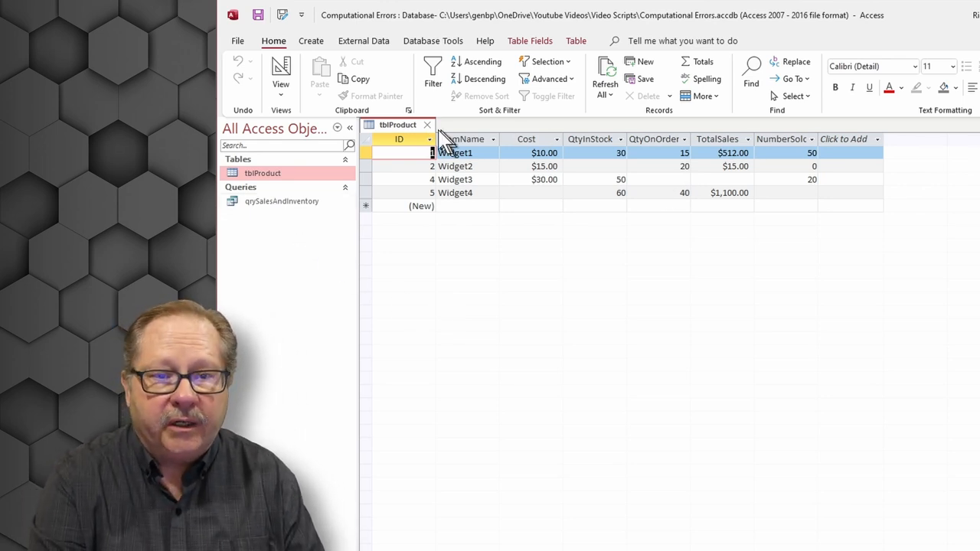
- Open qrySalesAndInventory in Design View from the Navigation Pane
{"action": "right_click", "coordinate": [281, 200]}
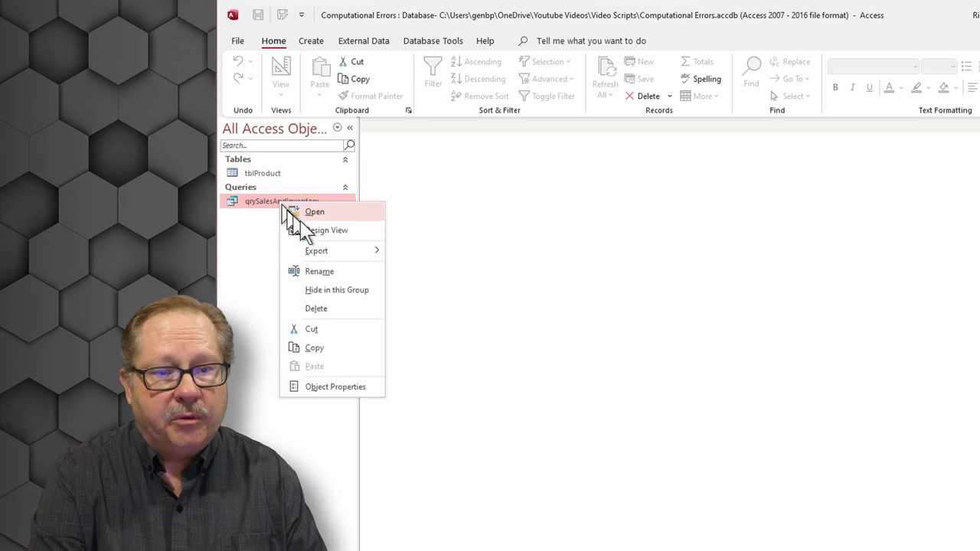
{"action": "left_click", "coordinate": [326, 229]}
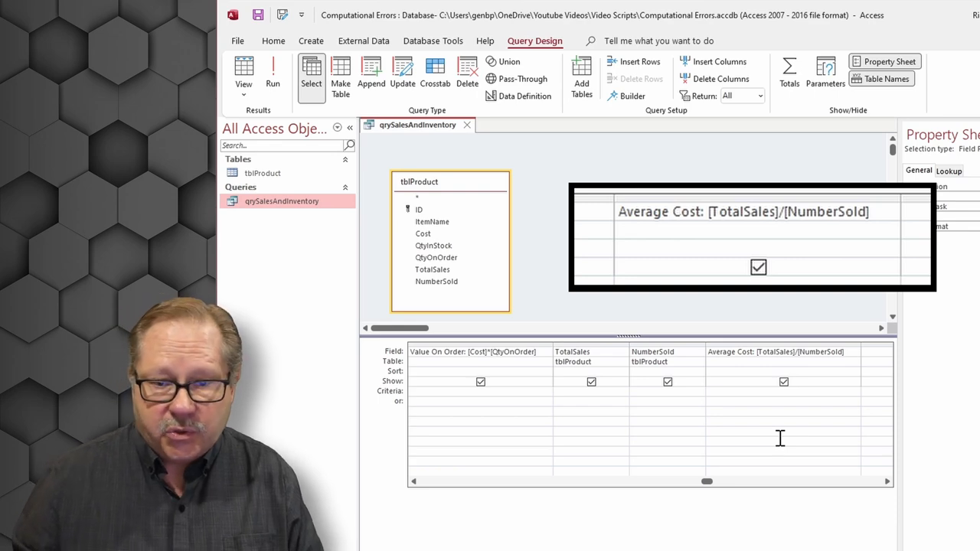
- Run the query and select the Average Cost column showing #Div/0! and blanks
{"action": "left_click", "coordinate": [273, 72]}
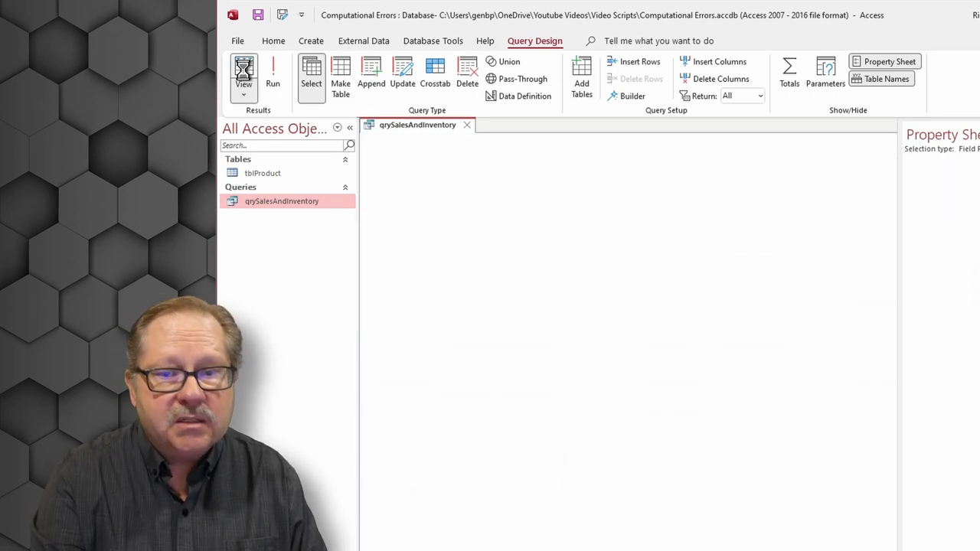
{"action": "left_click", "coordinate": [243, 73]}
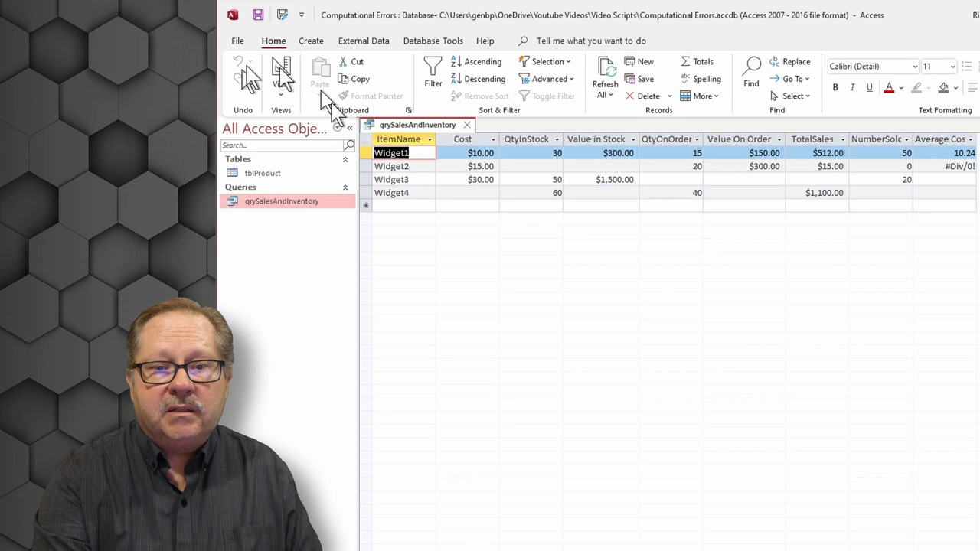
{"action": "mouse_move", "coordinate": [557, 166]}
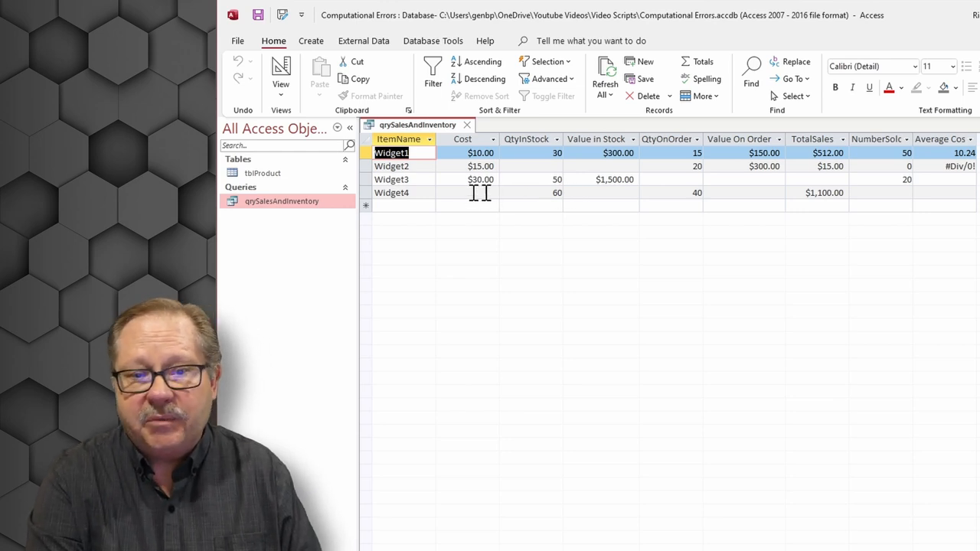
{"action": "mouse_move", "coordinate": [792, 201]}
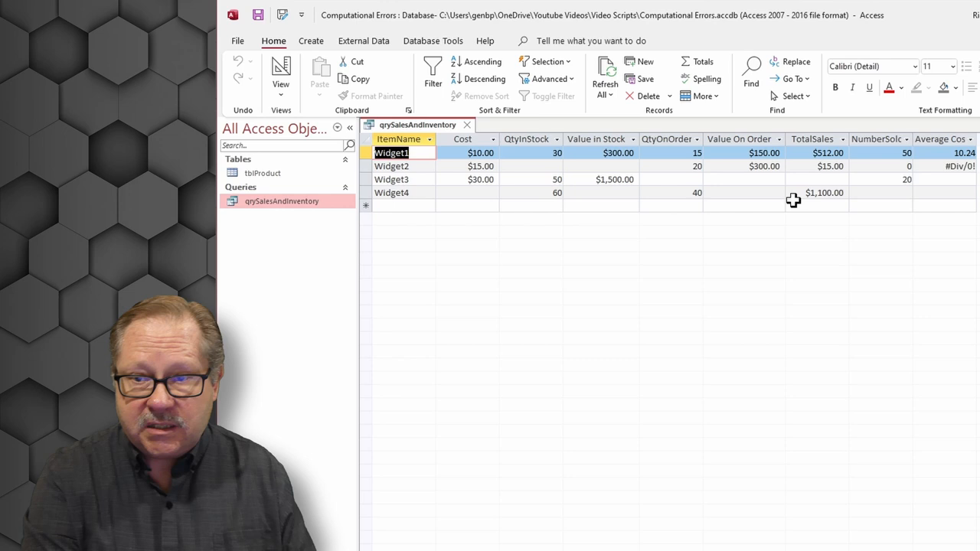
{"action": "mouse_move", "coordinate": [907, 165]}
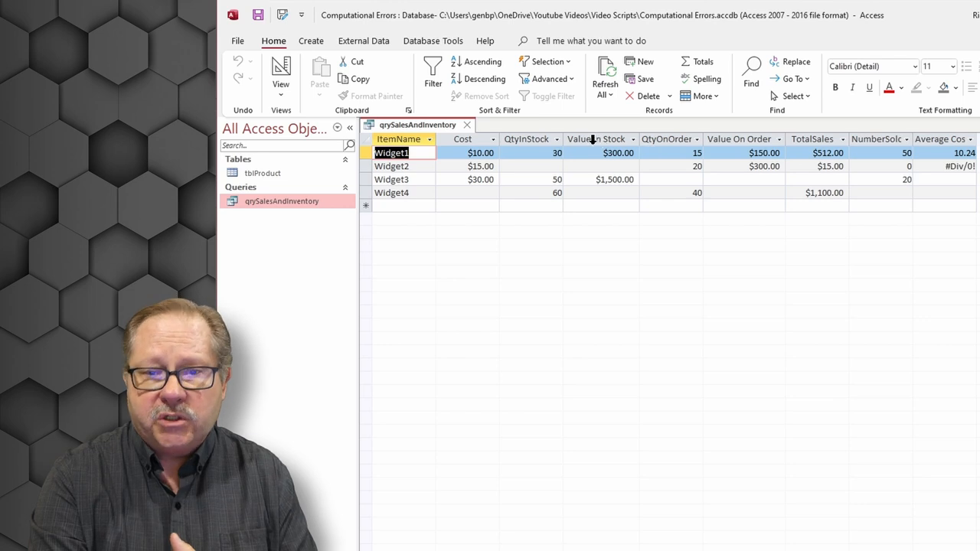
{"action": "left_click", "coordinate": [596, 138]}
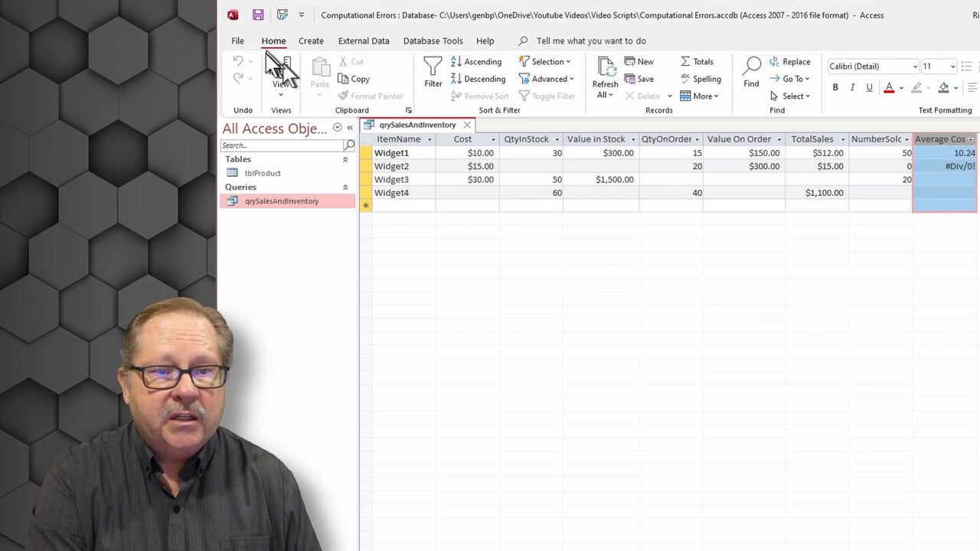
- Wrap the Value in Stock fields as Nz([Cost])*Nz([QtyInStock])
{"action": "left_click", "coordinate": [281, 73]}
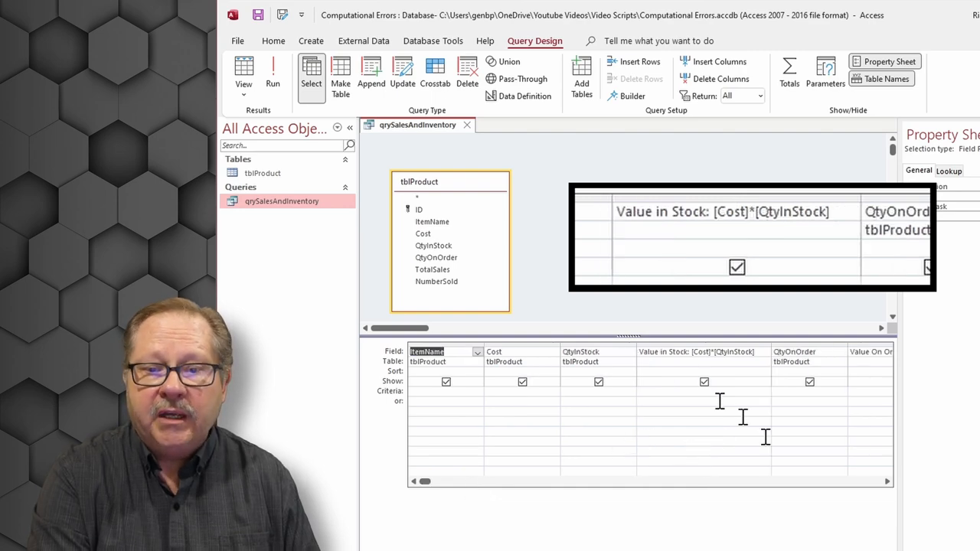
{"action": "left_click", "coordinate": [702, 351]}
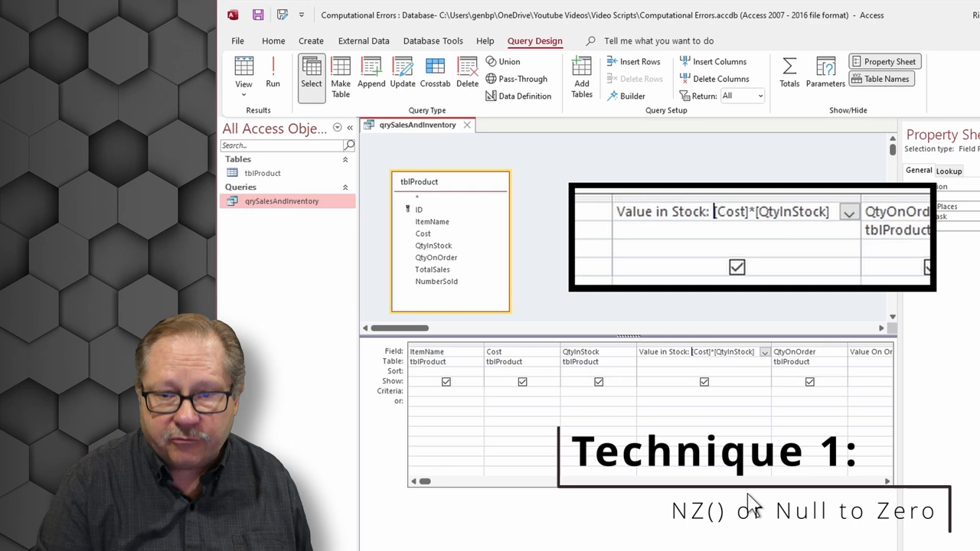
{"action": "type", "text": "Nz("}
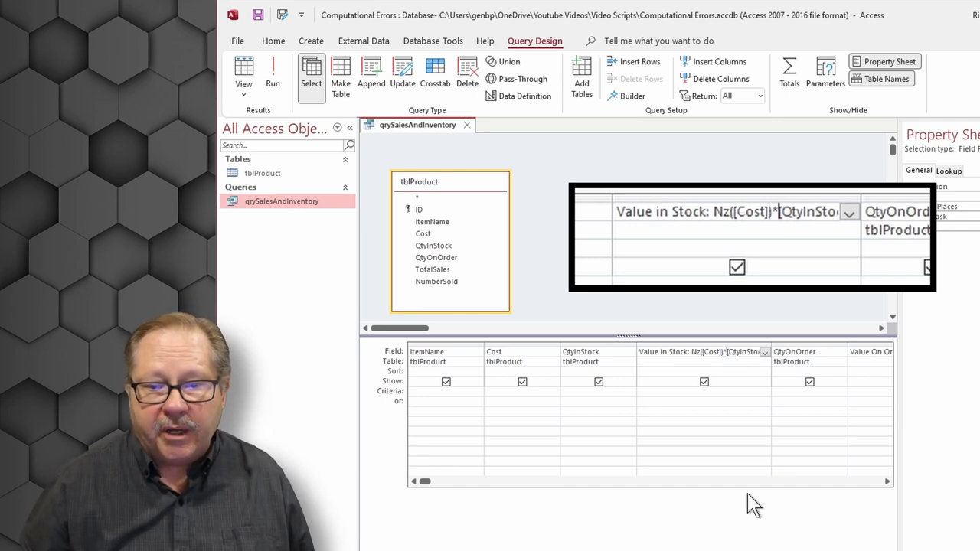
{"action": "type", "text": "Nz("}
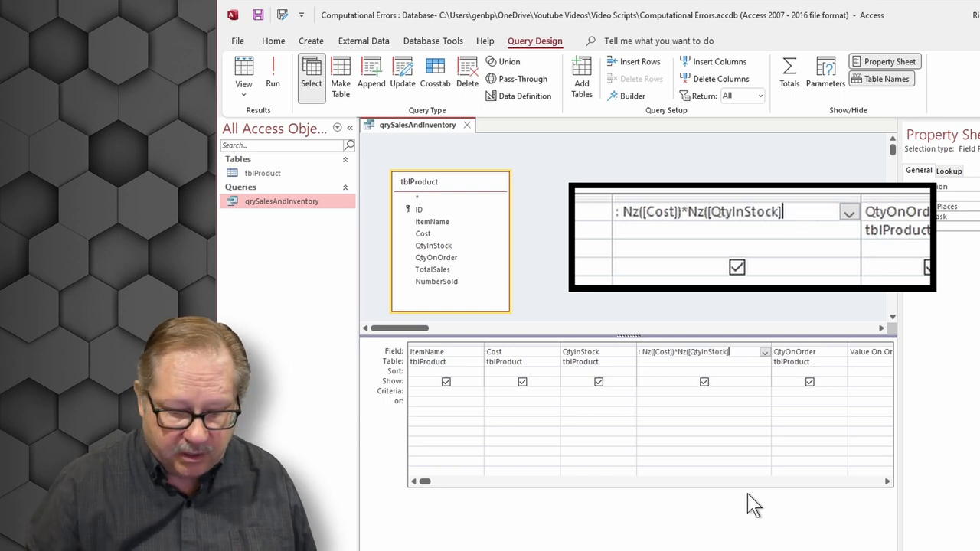
{"action": "type", "text": ")"}
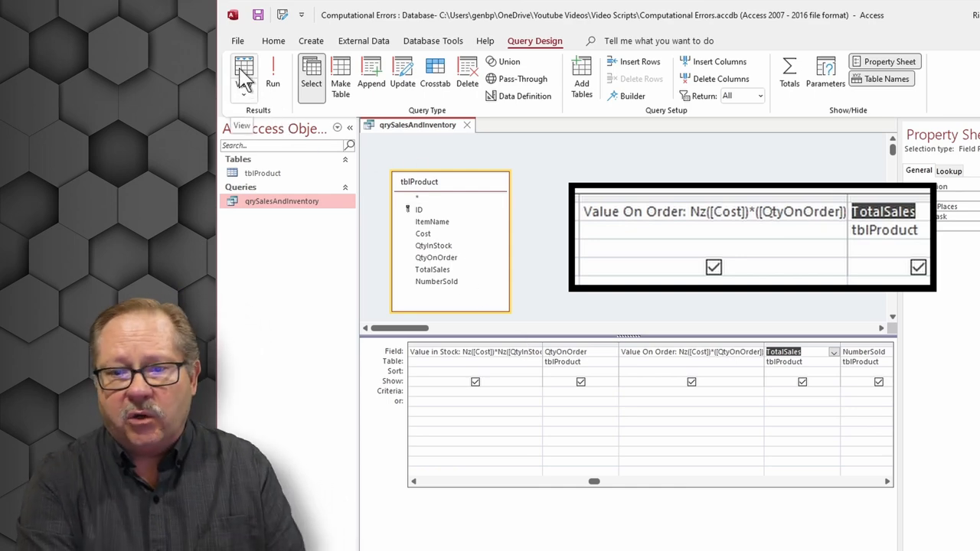
- Run the query and select the Average Cost column to check the zeros
{"action": "left_click", "coordinate": [244, 72]}
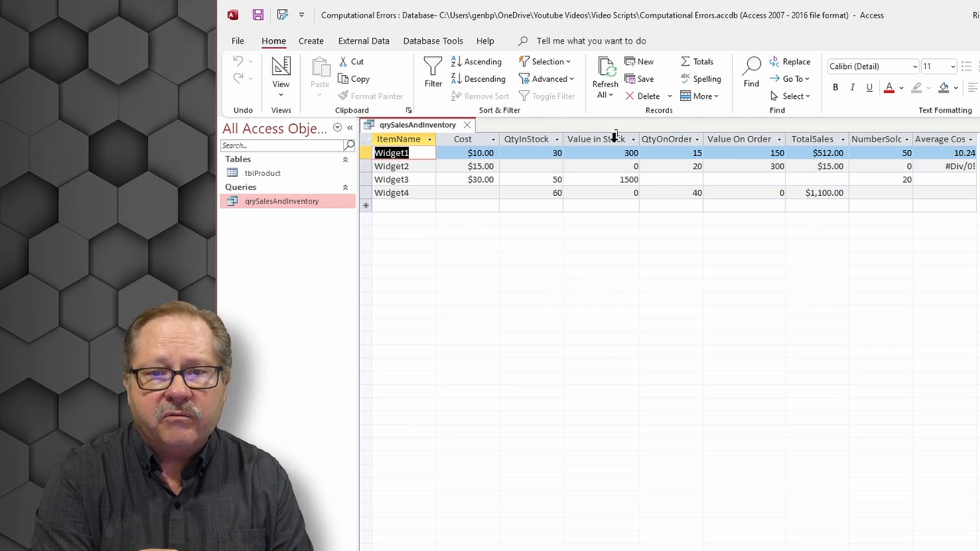
{"action": "left_click", "coordinate": [595, 139]}
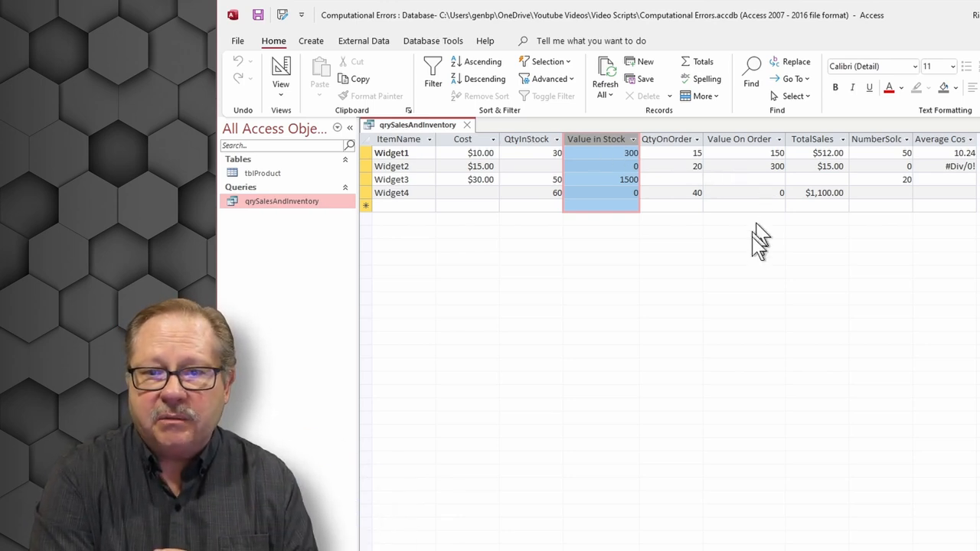
{"action": "mouse_move", "coordinate": [739, 139]}
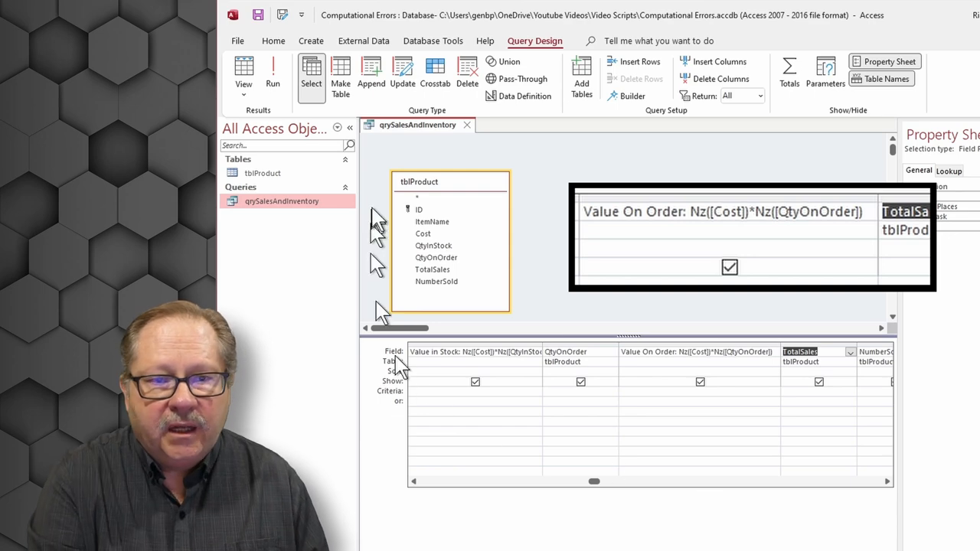
- View the results, selecting the Value On Order and Average Cost columns
{"action": "left_click", "coordinate": [272, 69]}
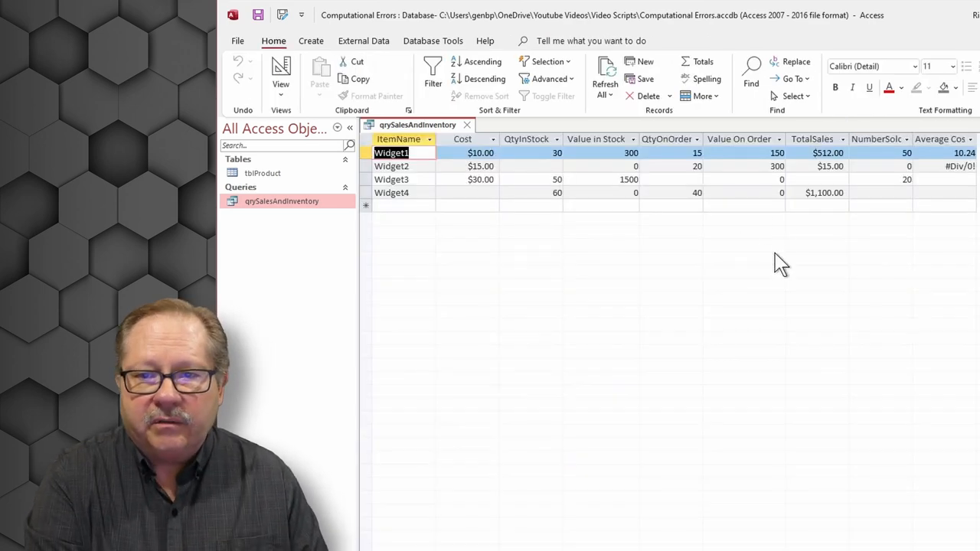
{"action": "left_click", "coordinate": [737, 139]}
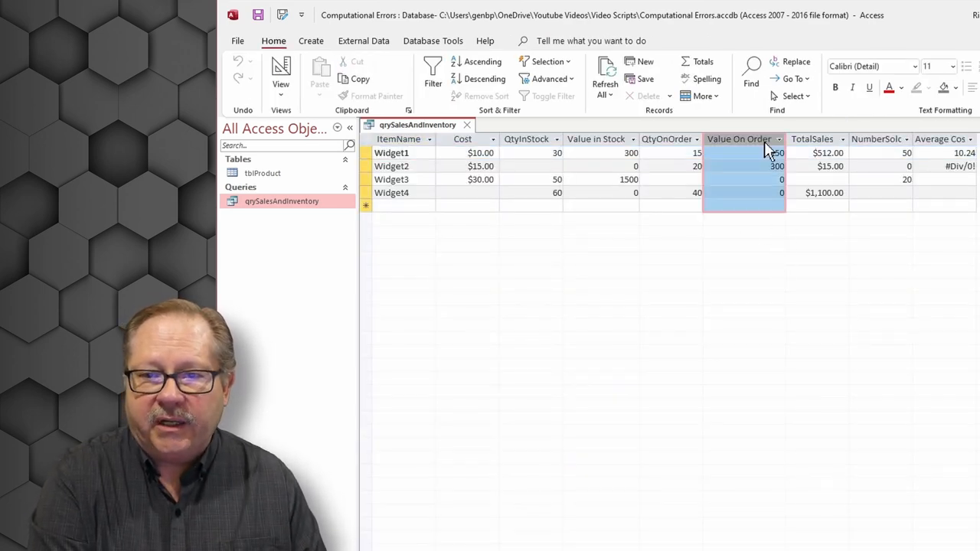
{"action": "left_click", "coordinate": [940, 138]}
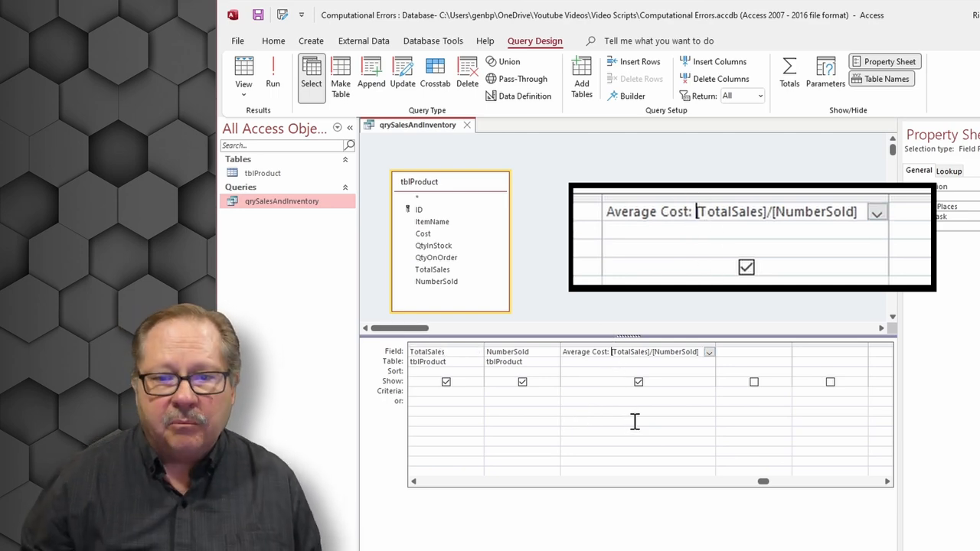
- Change Average Cost to Nz([TotalSales])/Nz([NumberSold])
{"action": "type", "text": "N"}
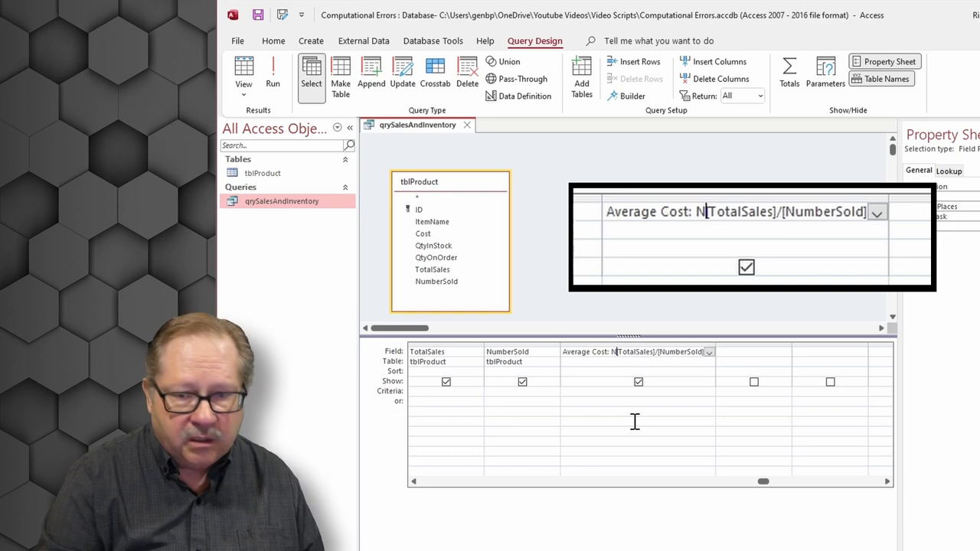
{"action": "type", "text": "z("}
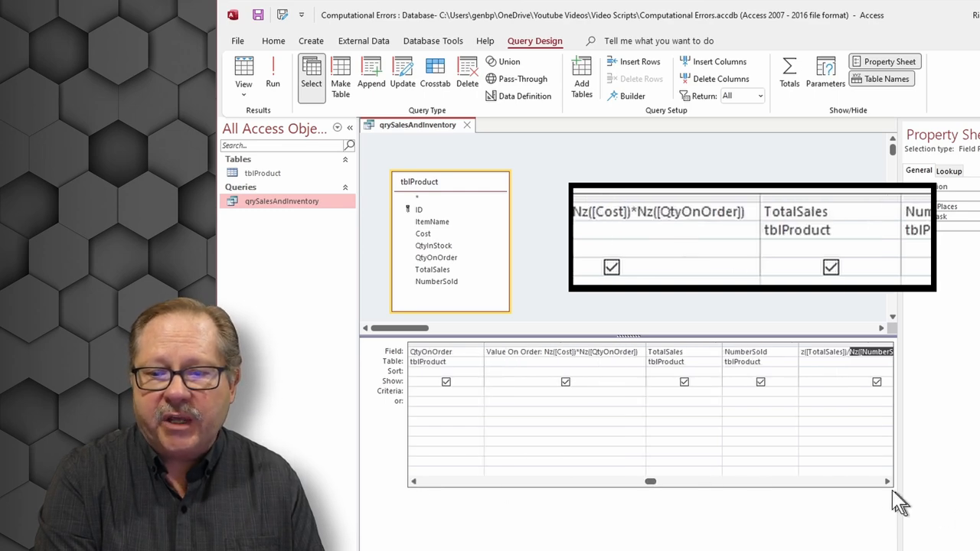
{"action": "scroll", "scroll_direction": "right", "scroll_amount": 3}
{"action": "type", "text": "Average Cost: "}
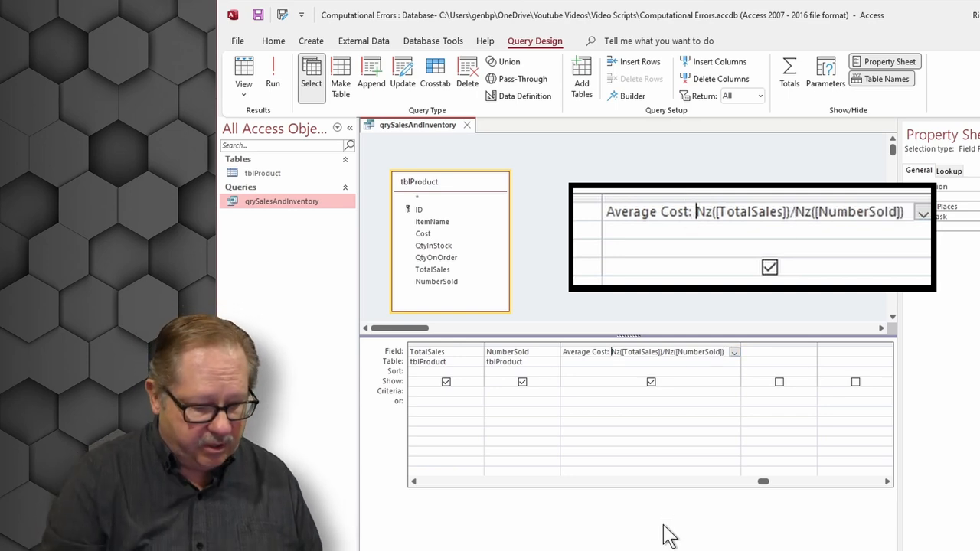
- Rewrite Average Cost as IIf(Nz([NumberSold])=0,0,Nz([TotalSales])/Nz([NumberSold]))
{"action": "type", "text": "iif("}
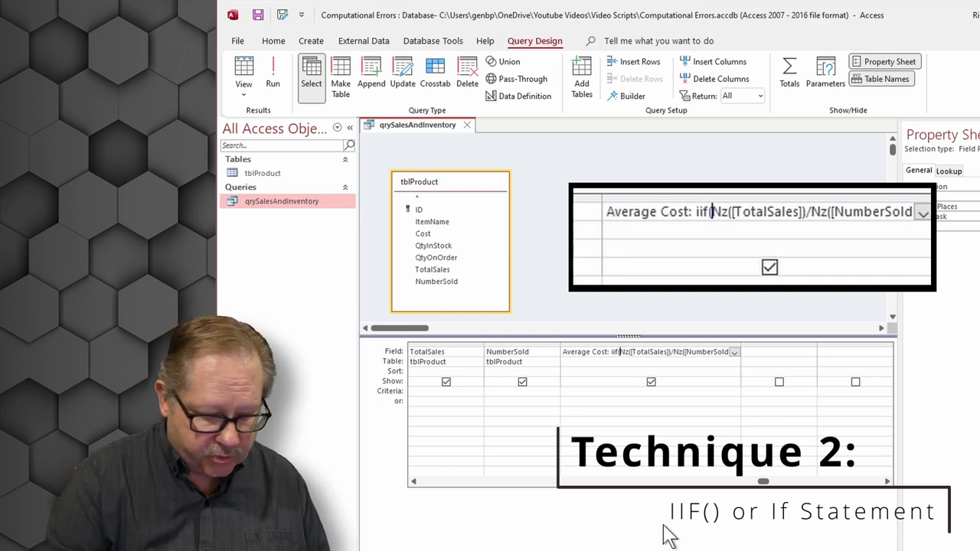
{"action": "type", "text": "n"}
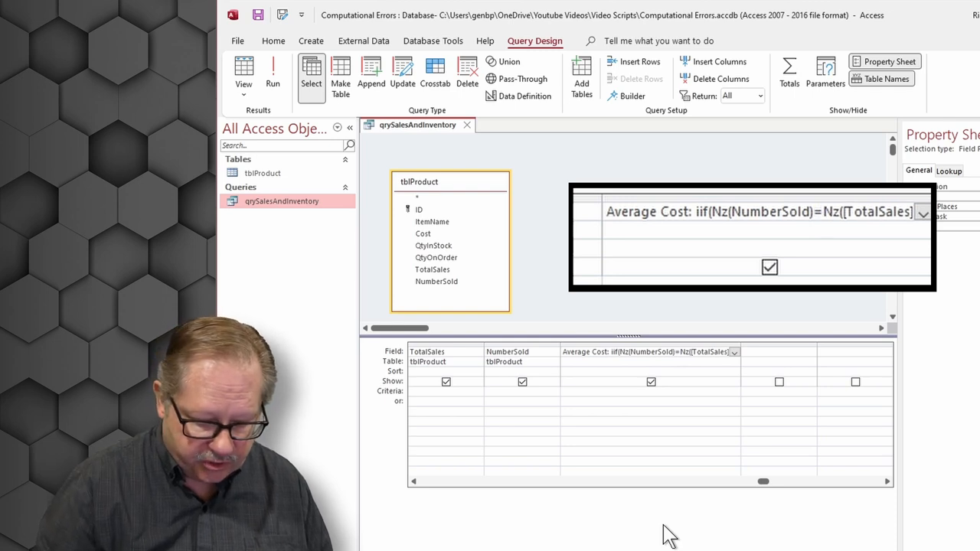
{"action": "type", "text": "="}
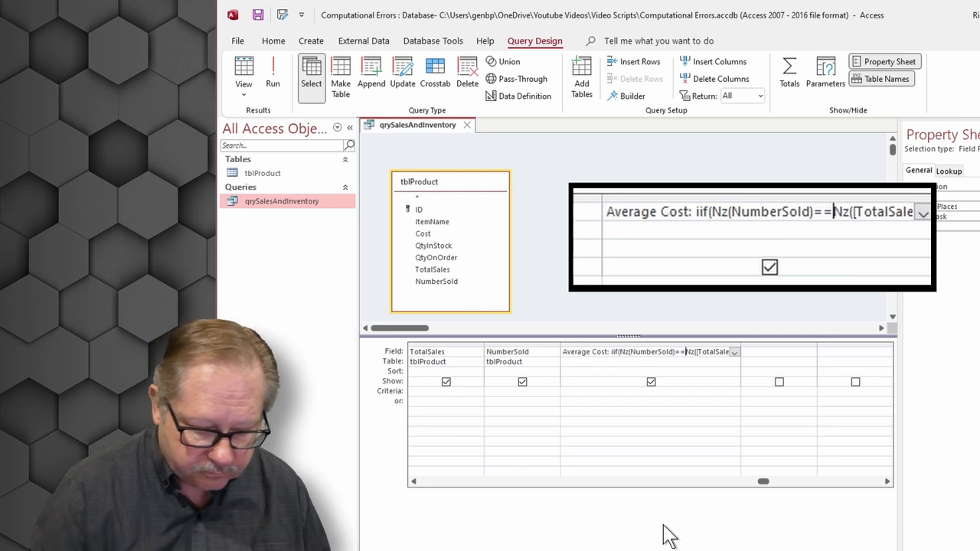
{"action": "type", "text": "0"}
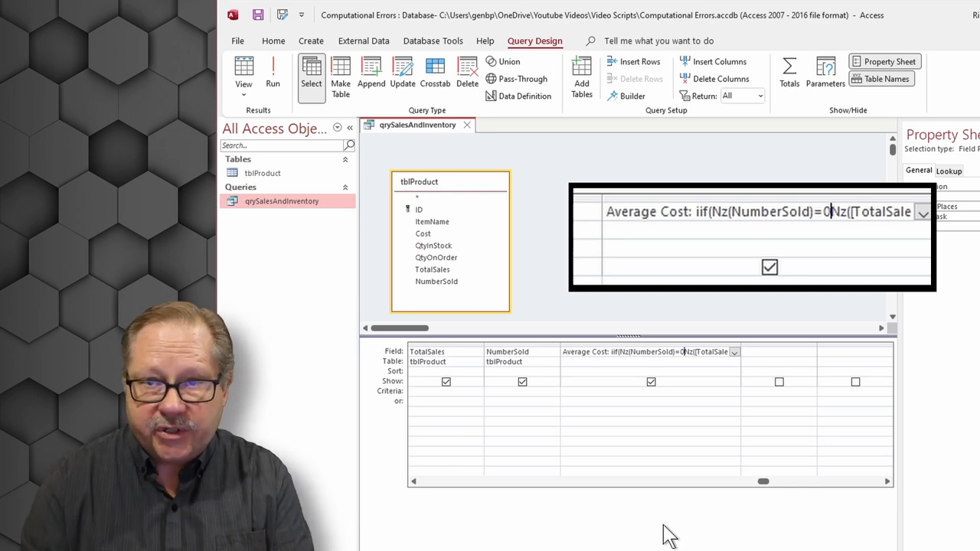
{"action": "type", "text": ",0,"}
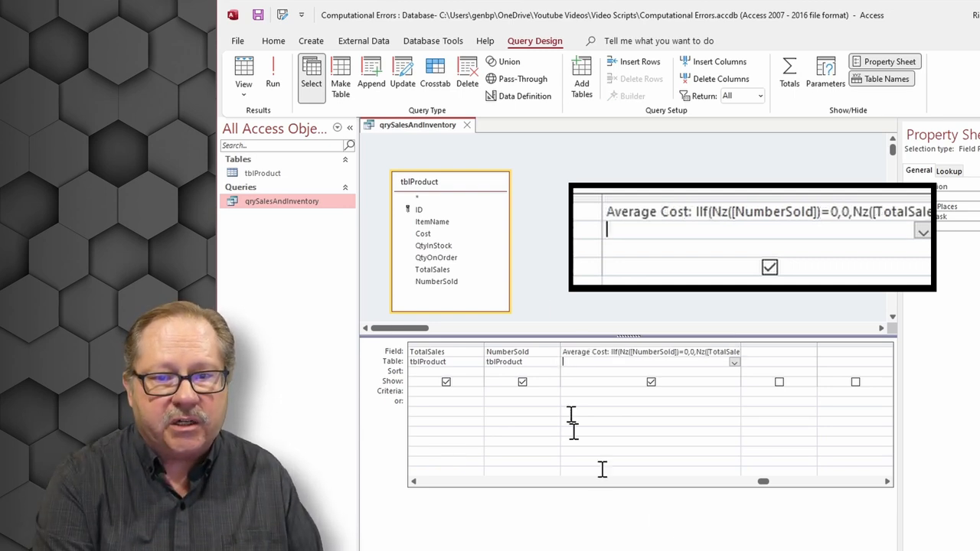
- Run the query, then select the Average Cost column and Widget4's blank NumberSold
{"action": "left_click", "coordinate": [272, 75]}
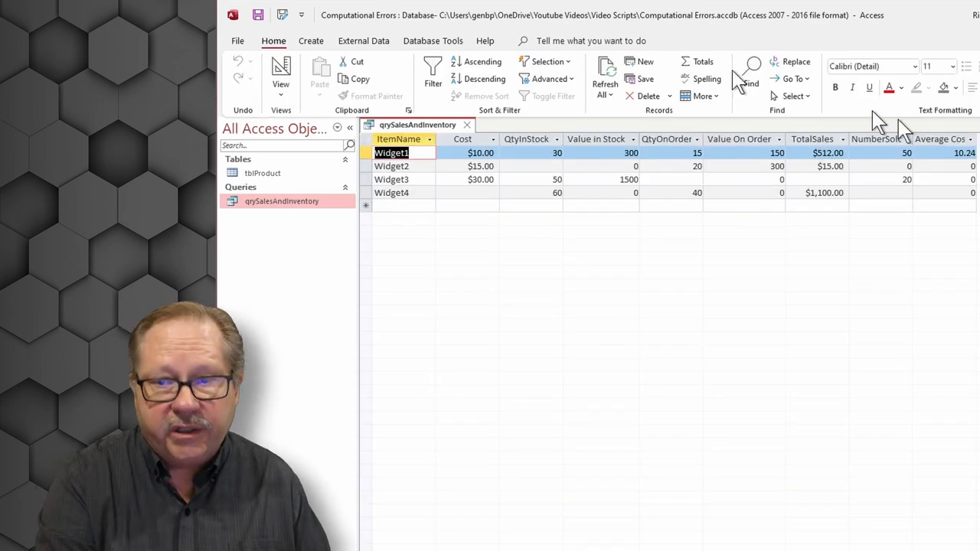
{"action": "left_click", "coordinate": [940, 139]}
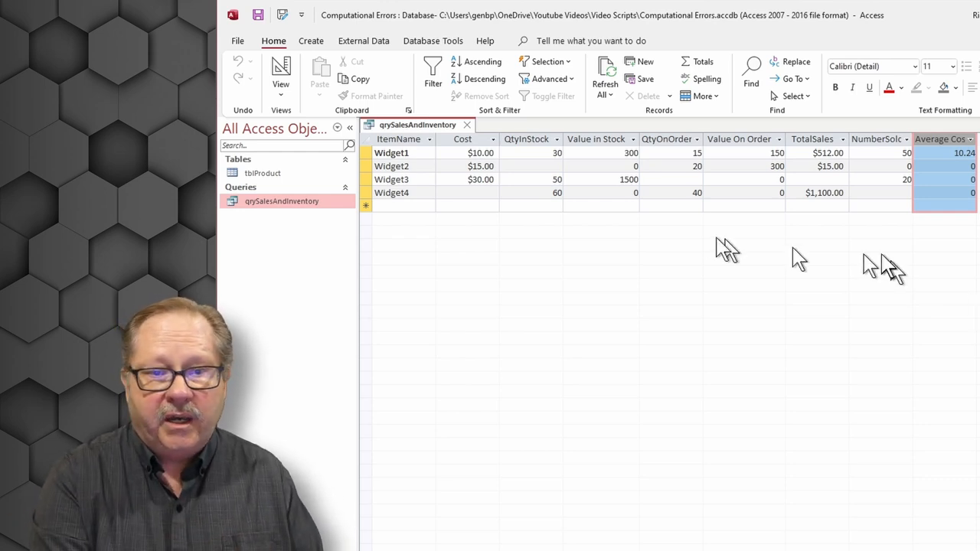
{"action": "left_click", "coordinate": [879, 192]}
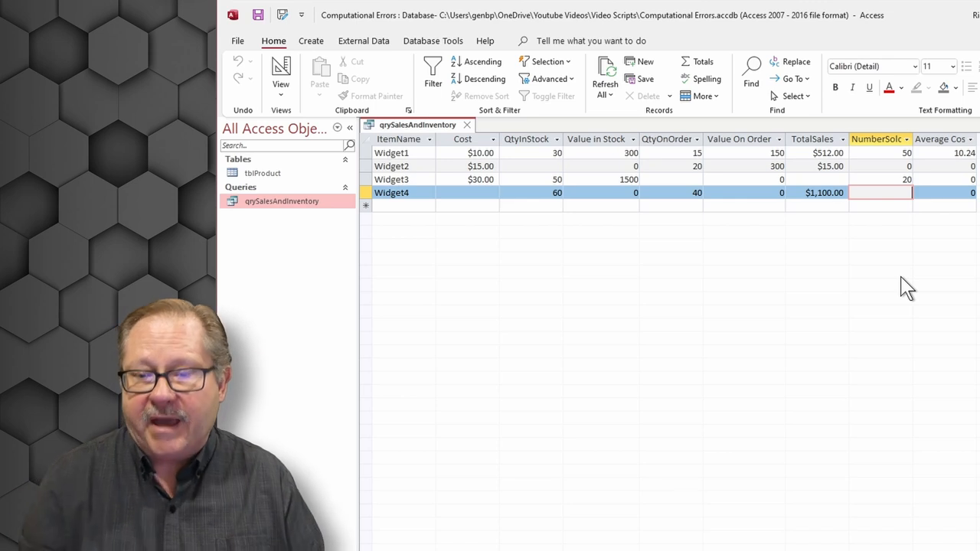
{"action": "mouse_move", "coordinate": [877, 166]}
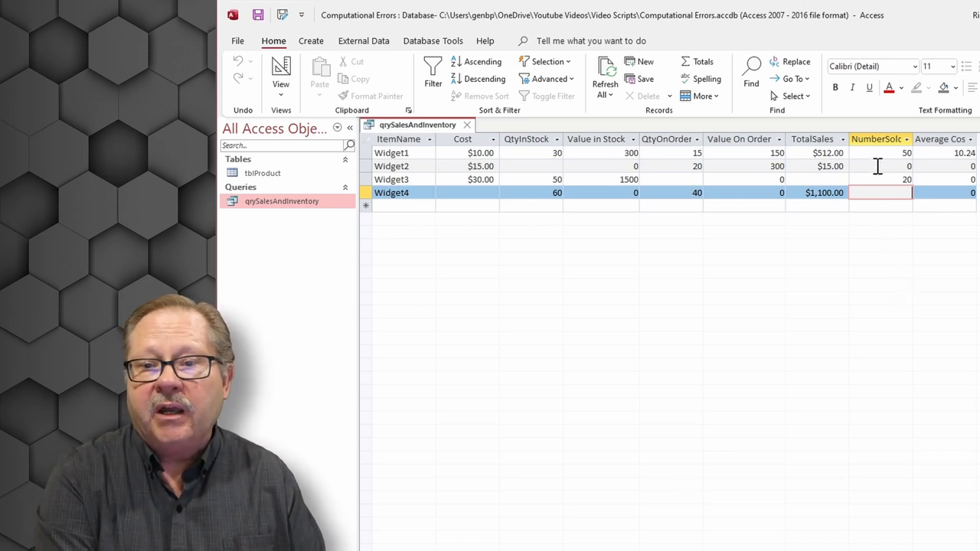